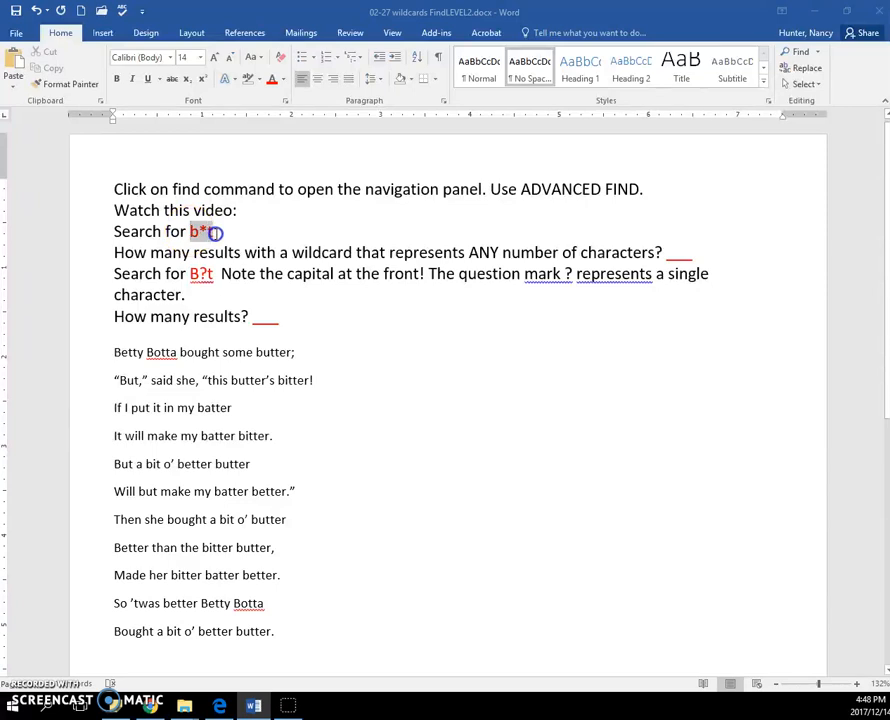
# Review the b*t and B?t wildcard patterns listed in the worksheet instructions
pyautogui.doubleClick(204, 232)
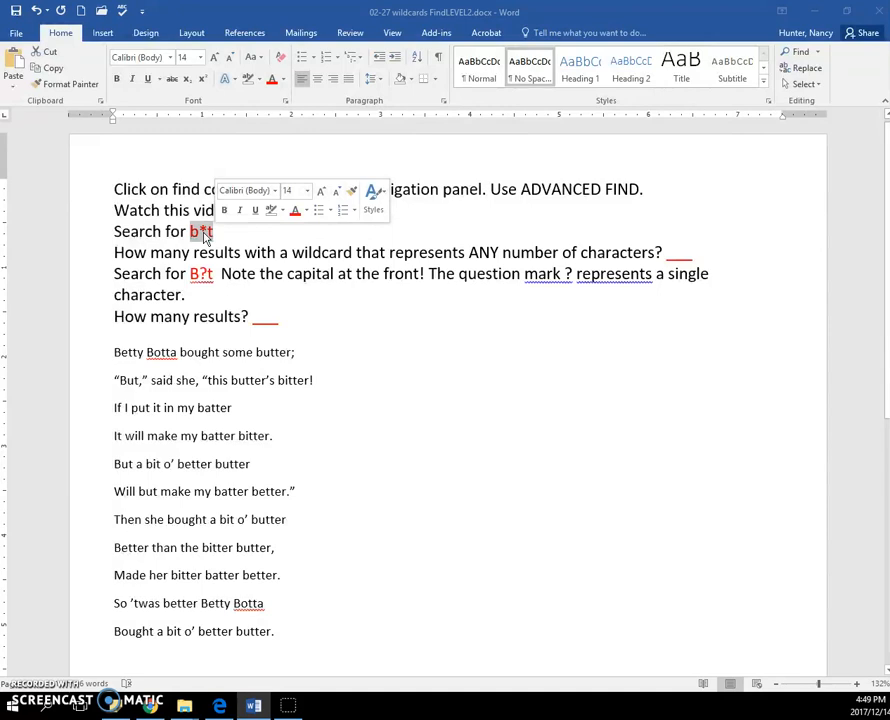
pyautogui.click(200, 236)
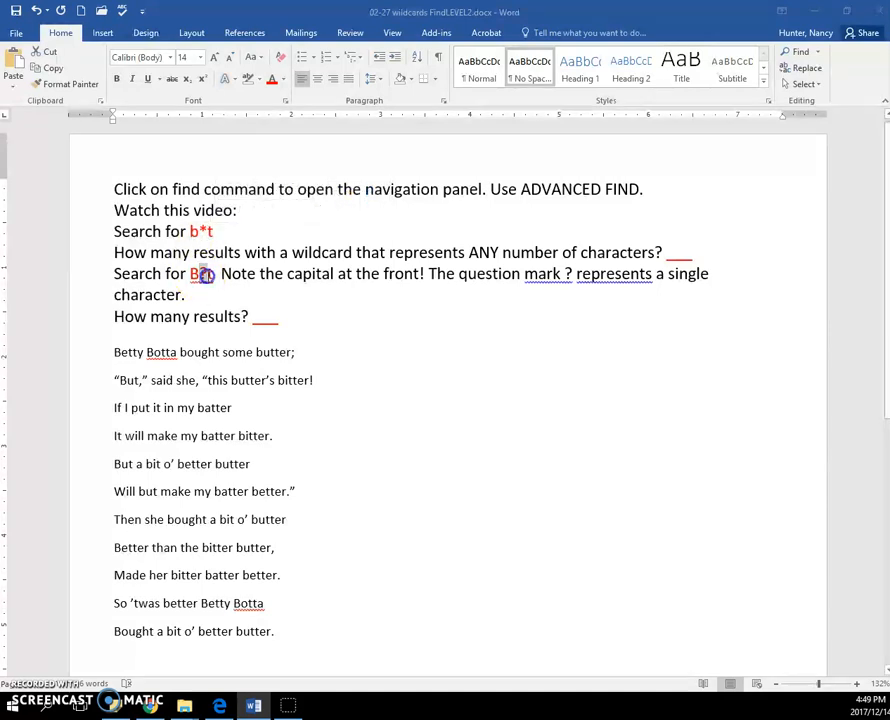
pyautogui.doubleClick(196, 272)
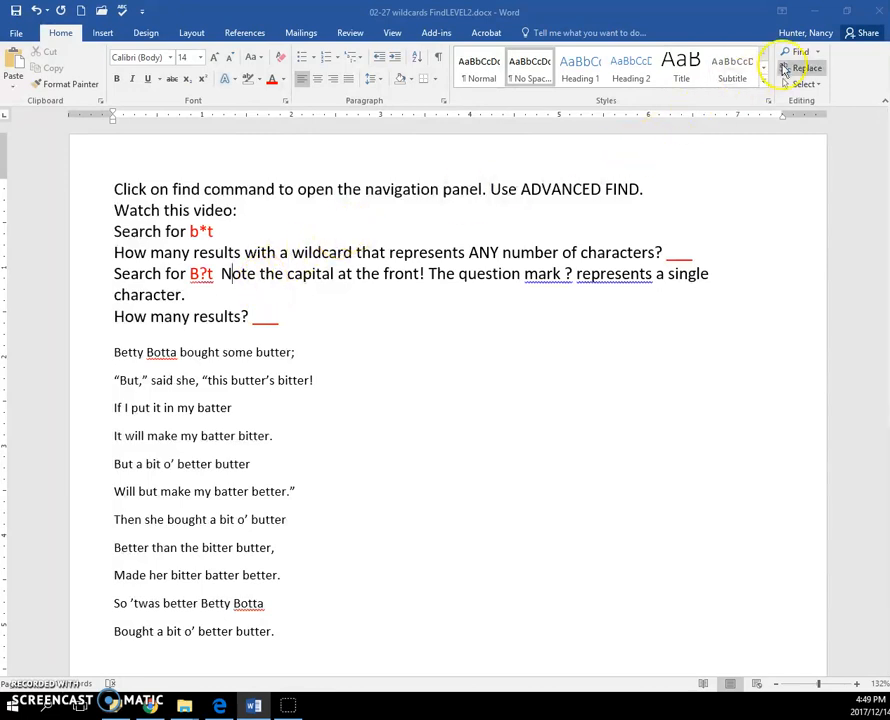
pyautogui.moveTo(800, 52)
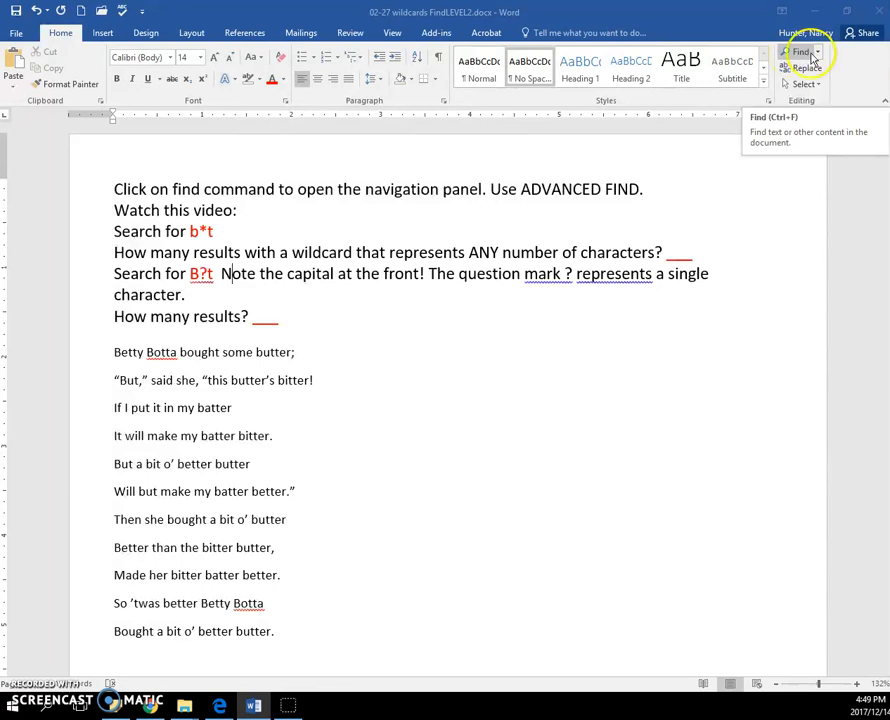
# Bring up Advanced Find from the Home tab's Find dropdown with wildcards enabled
pyautogui.click(816, 52)
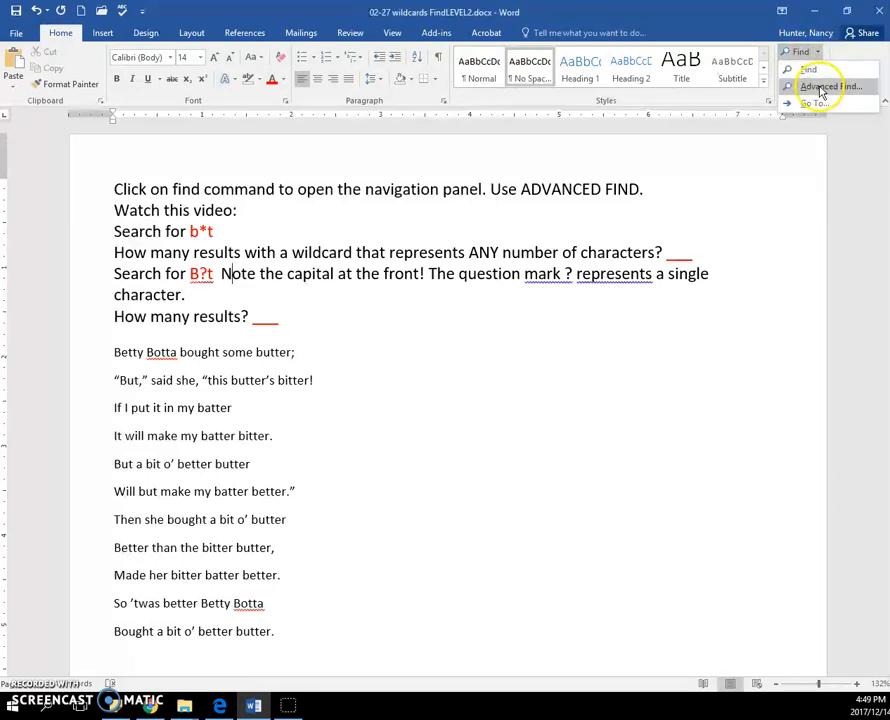
pyautogui.click(830, 84)
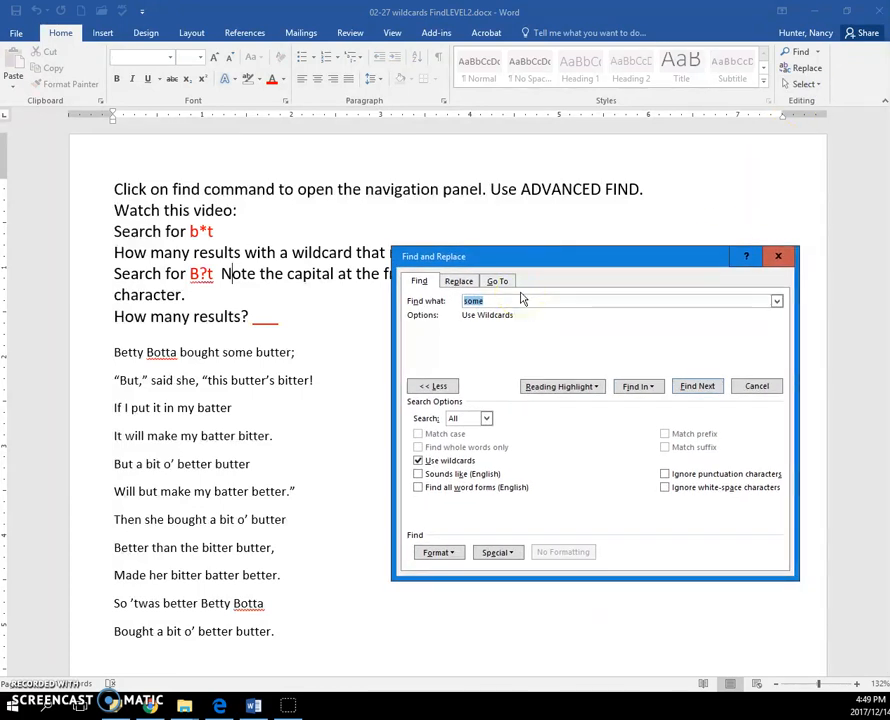
# Search for the b*t wildcard pattern and highlight all 27 matches via Reading Highlight
pyautogui.write('b*t')
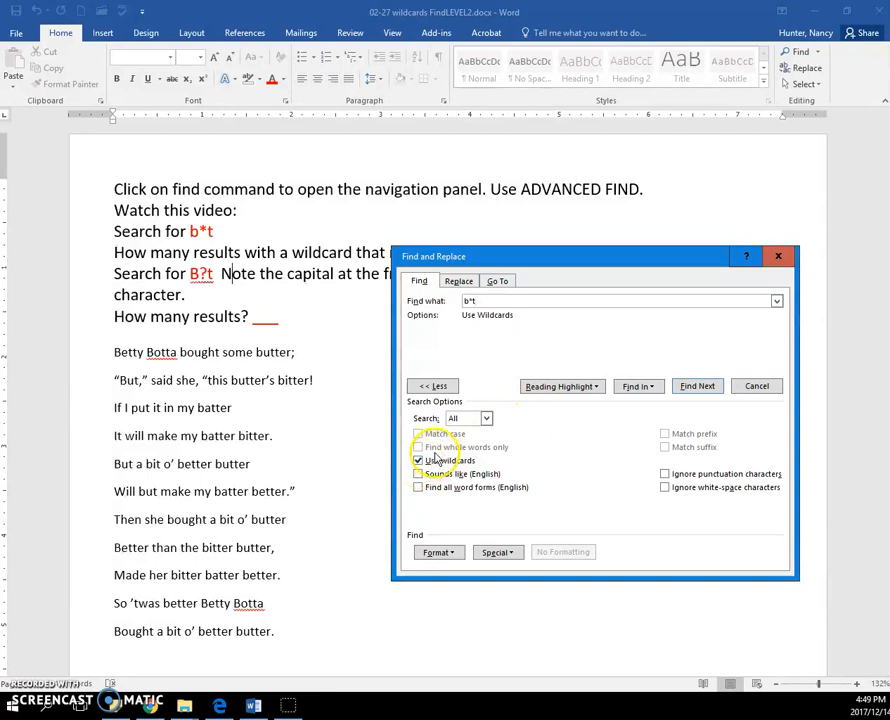
pyautogui.click(558, 386)
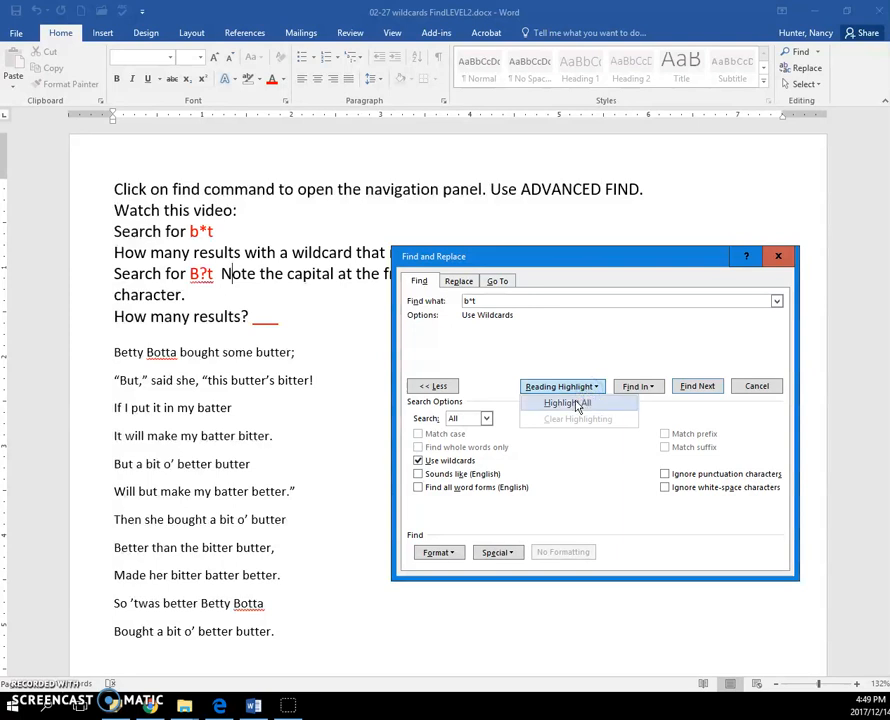
pyautogui.click(568, 402)
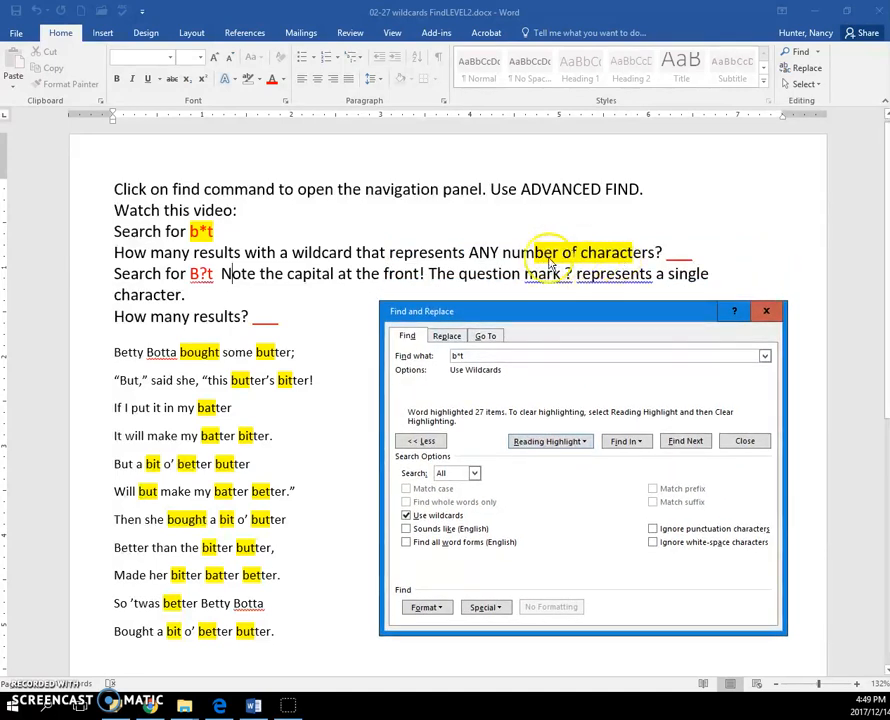
pyautogui.moveTo(624, 260)
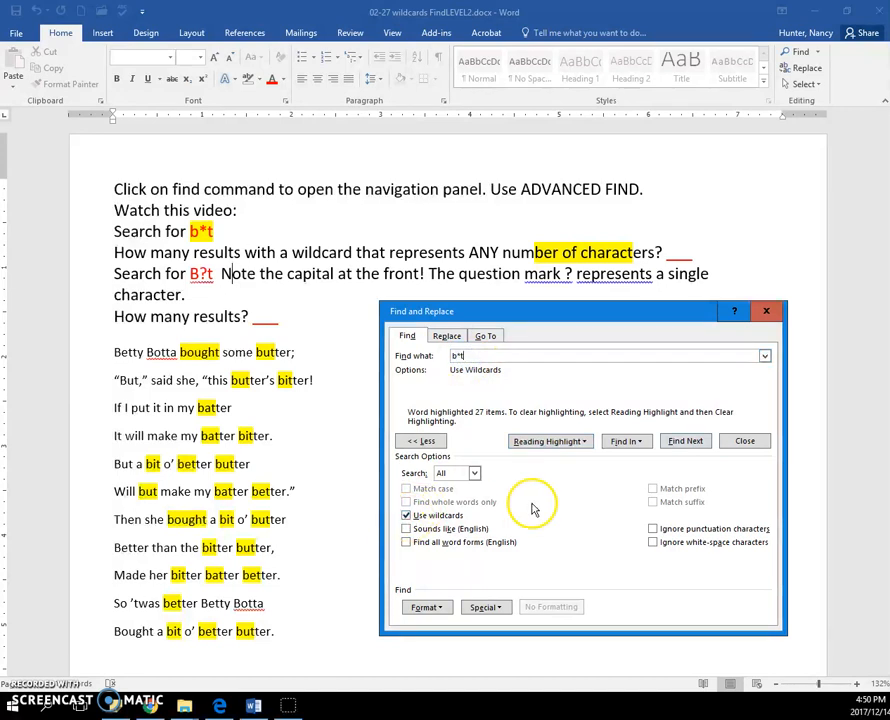
# Change the search pattern to b?t and highlight all 24 matches instead
pyautogui.click(548, 442)
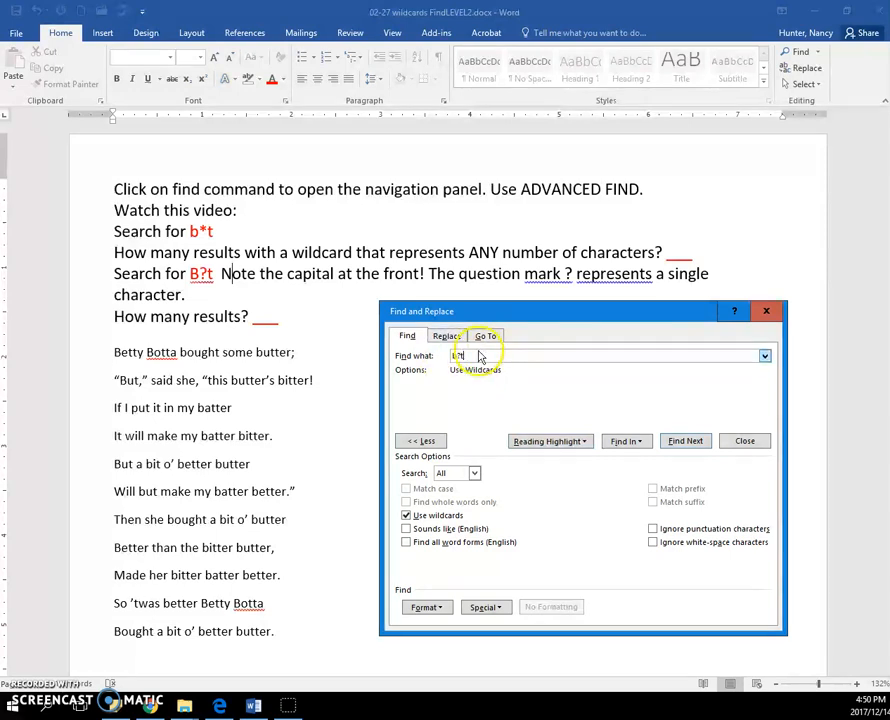
pyautogui.write('b?t')
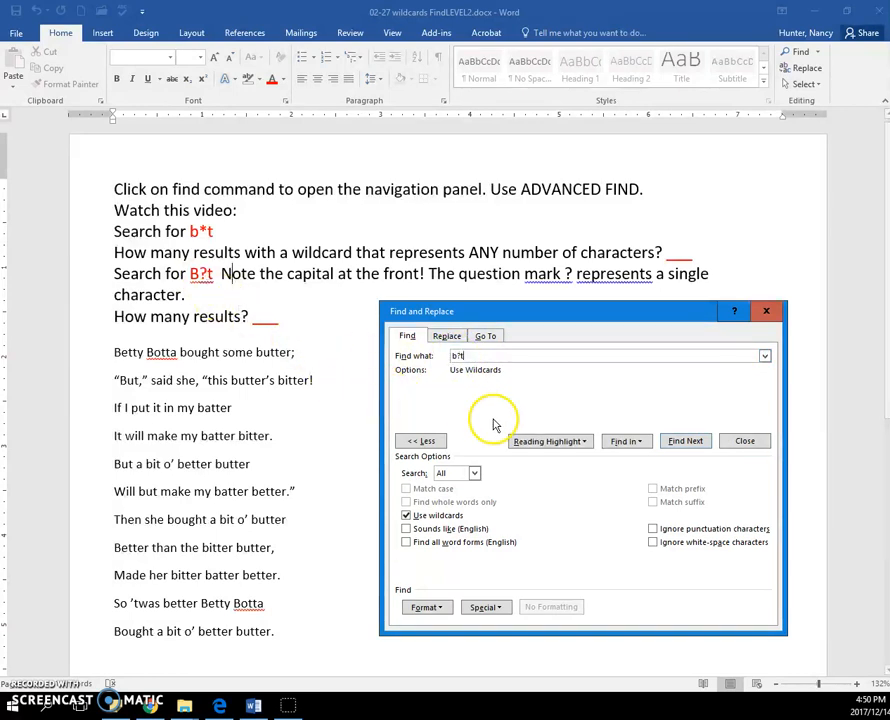
pyautogui.click(548, 440)
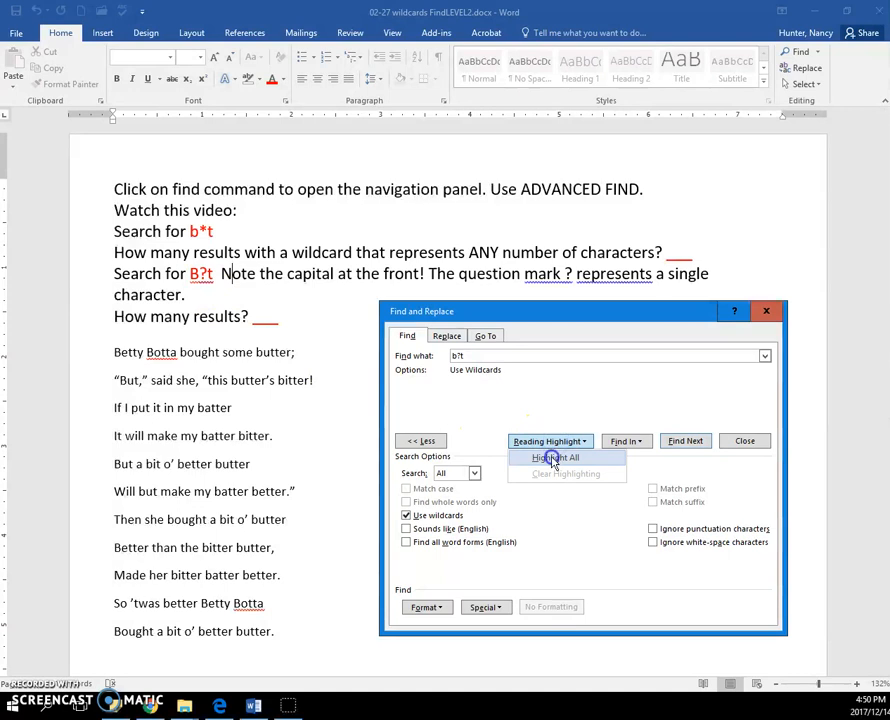
pyautogui.click(552, 456)
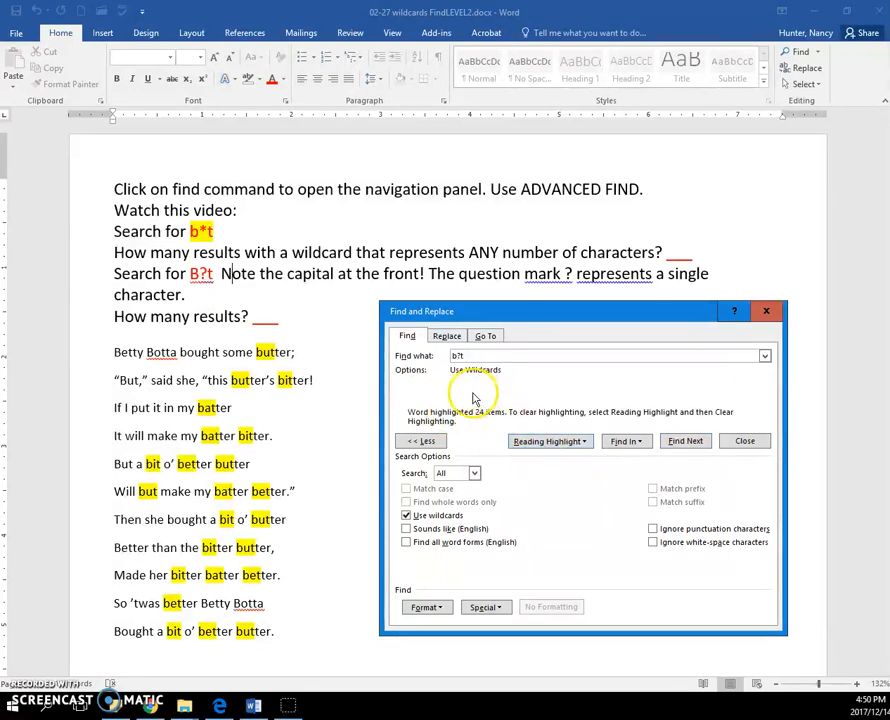
pyautogui.moveTo(502, 428)
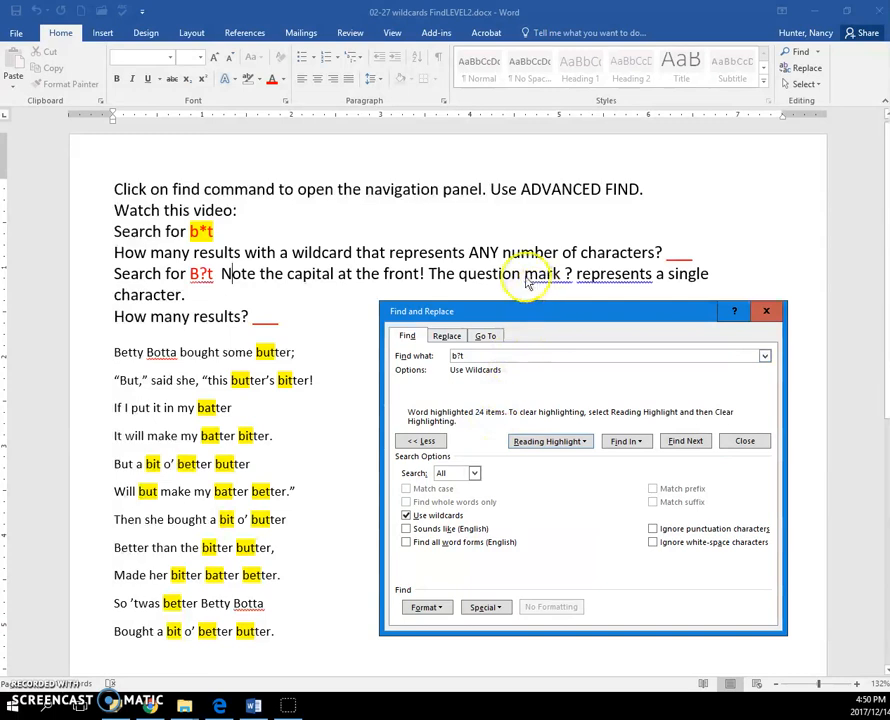
pyautogui.moveTo(490, 264)
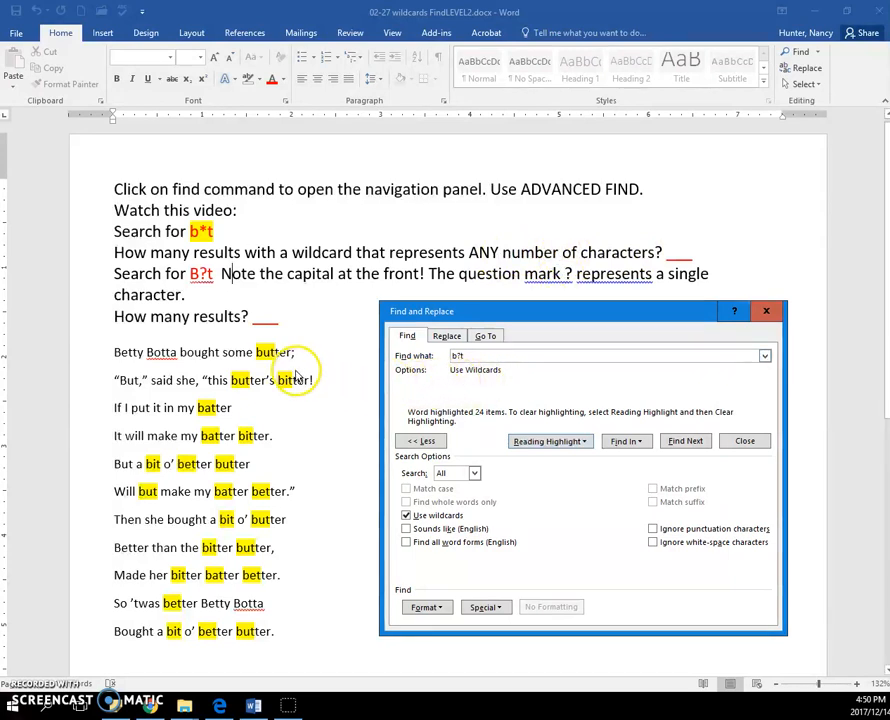
pyautogui.moveTo(220, 436)
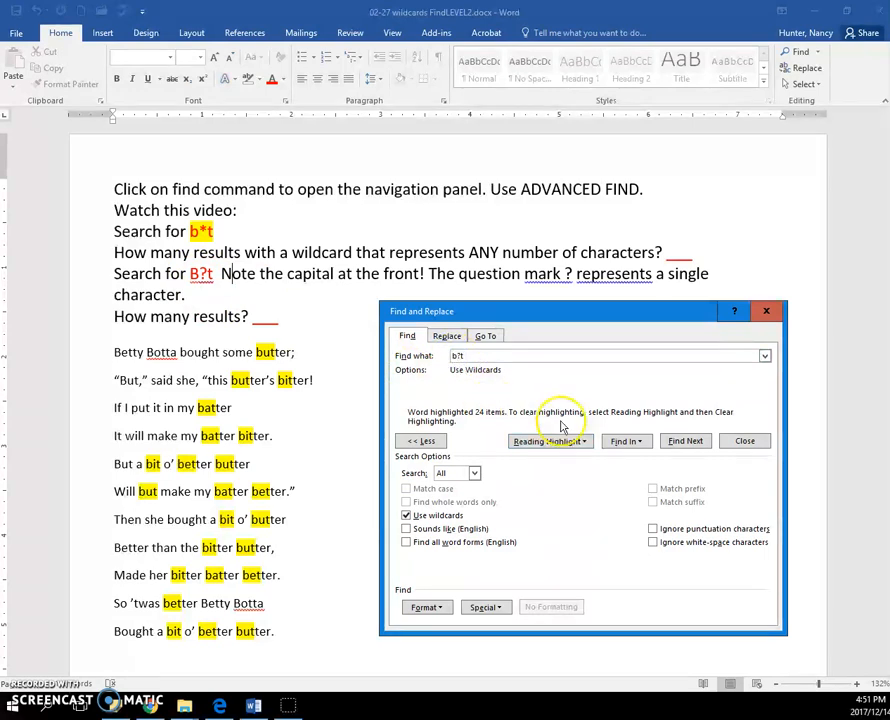
# Clear the old highlighting and highlight the 8 capital-B matches for B?t
pyautogui.click(548, 442)
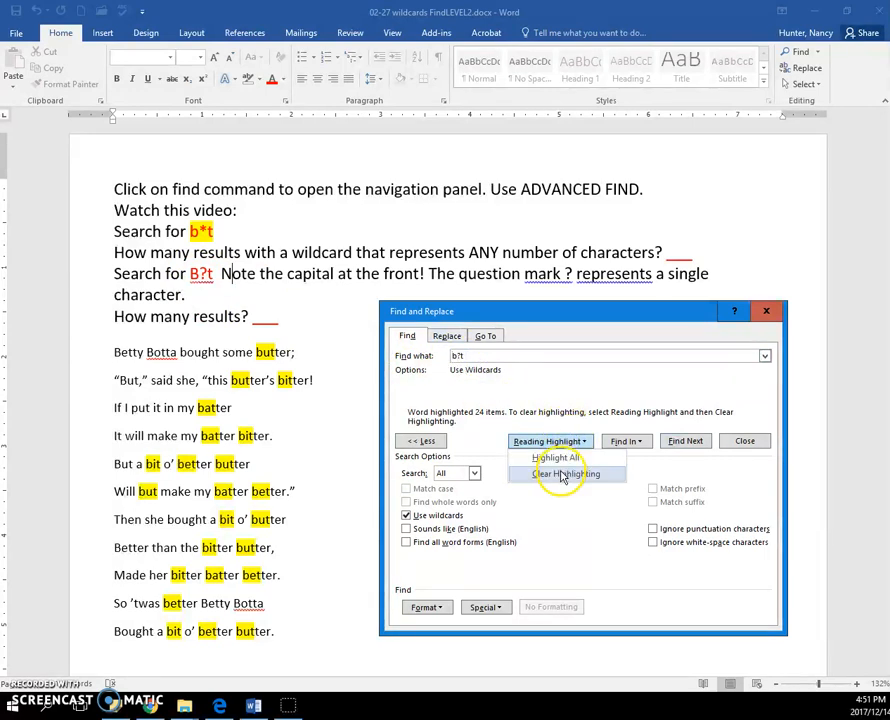
pyautogui.click(564, 472)
pyautogui.write('B')
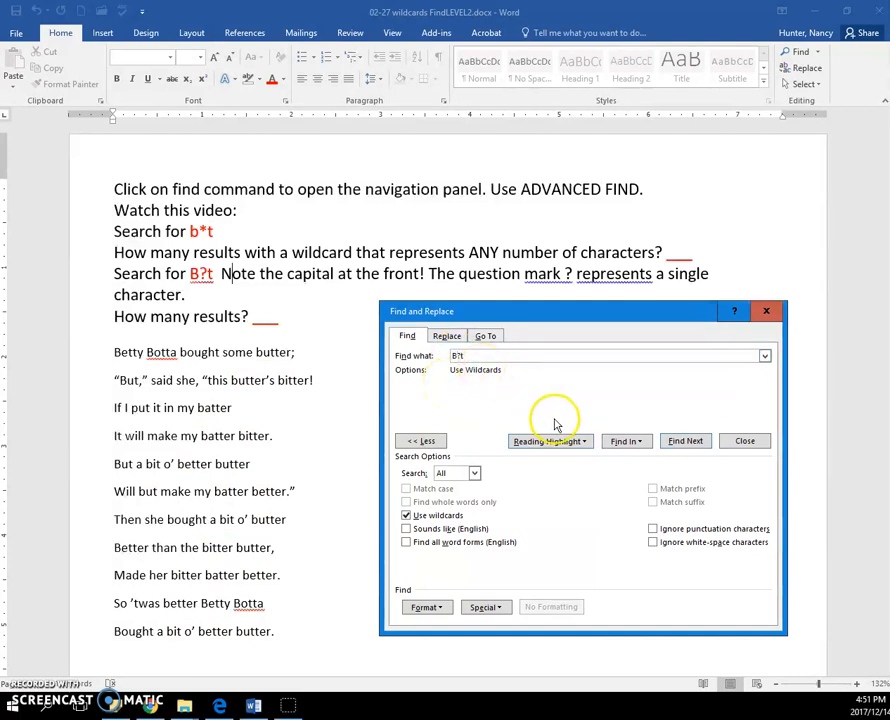
pyautogui.click(544, 442)
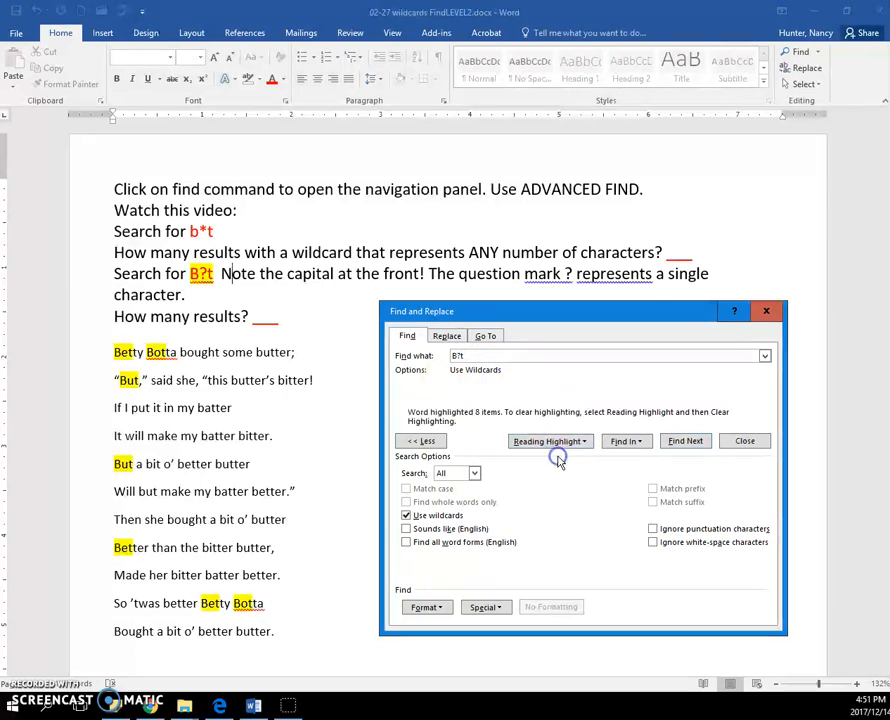
pyautogui.moveTo(558, 458)
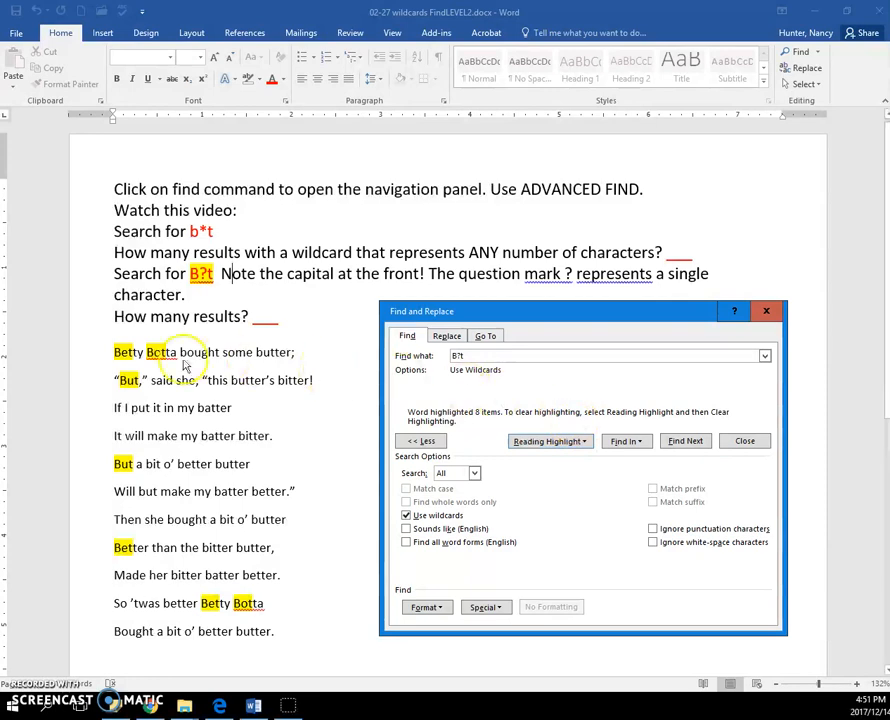
pyautogui.moveTo(216, 600)
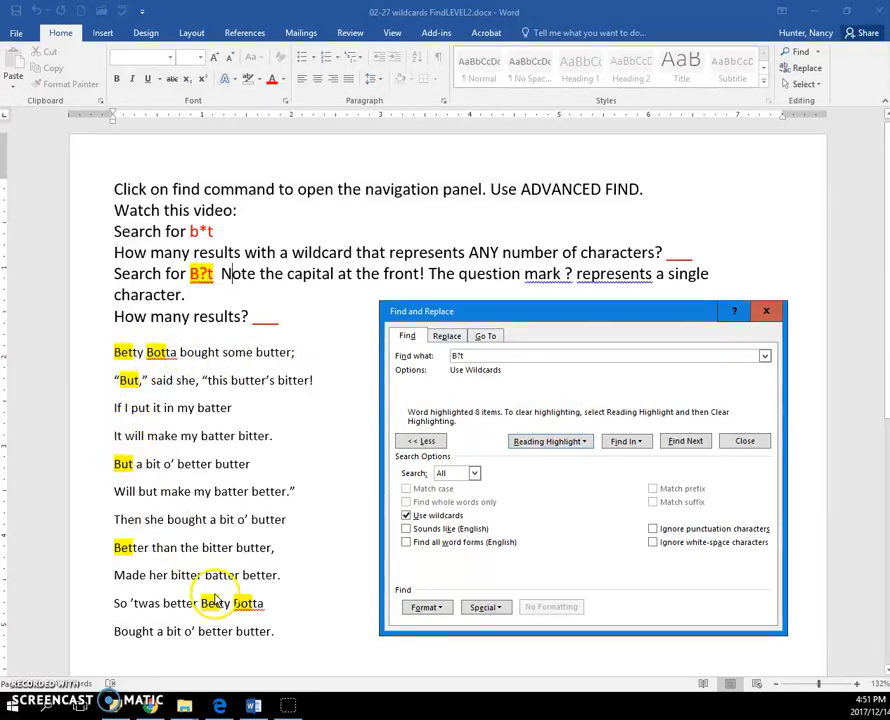